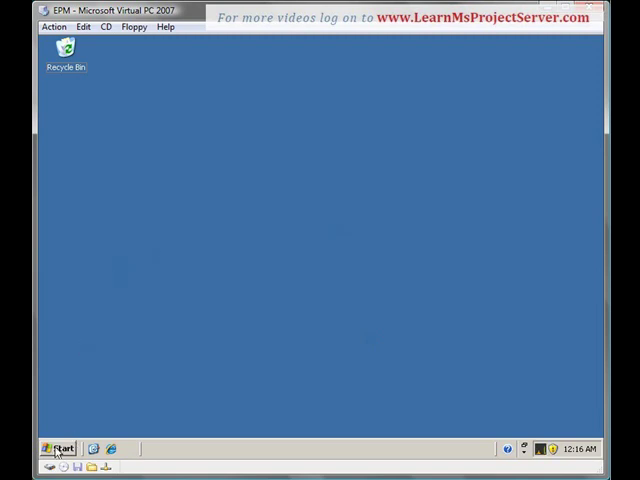
- Launch Project and sign in through the EPM Server Profile to reach a blank project
left_click(60, 448)
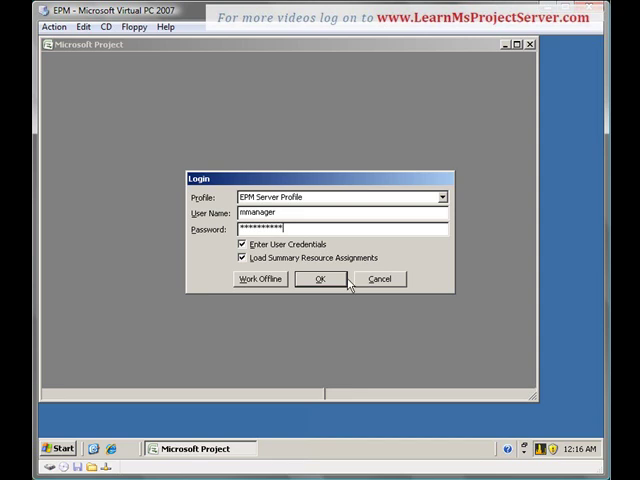
left_click(320, 280)
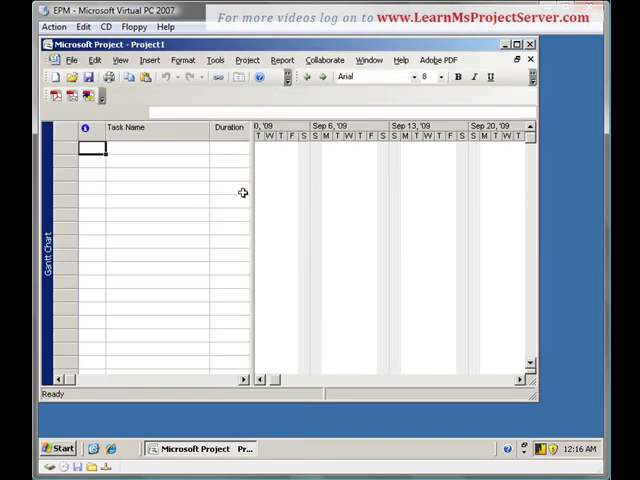
- Drag the table/Gantt split bar right so the Start and Finish columns show
left_click_drag(252, 196, 376, 196)
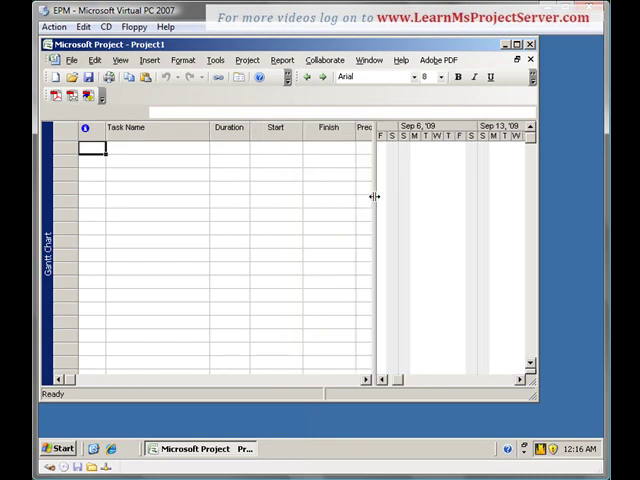
mouse_move(560, 42)
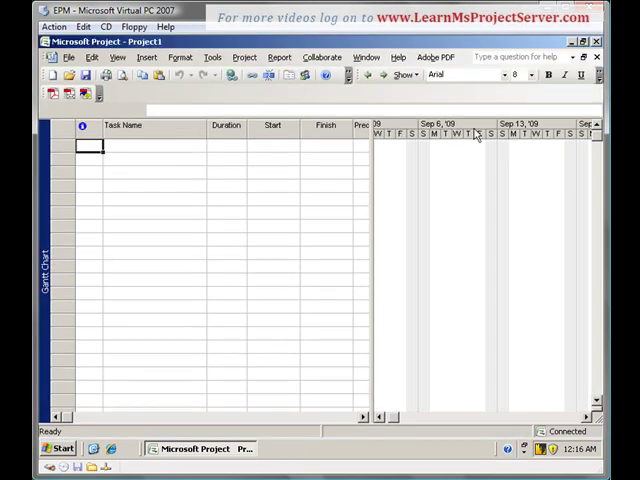
mouse_move(310, 186)
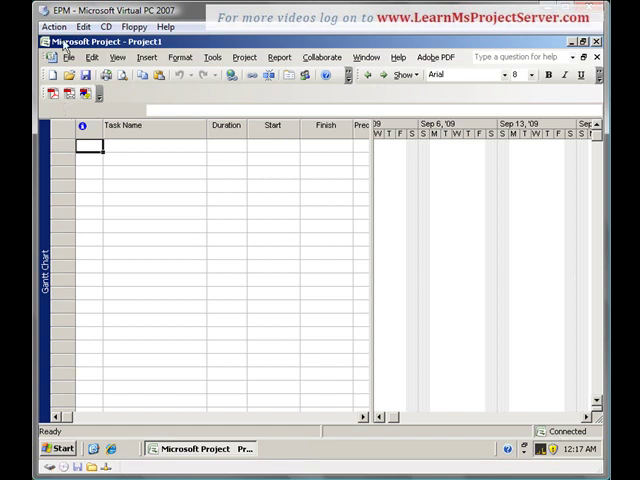
- Show the New Project pane, browse My Documents for an existing project, then cancel the choice
left_click(68, 56)
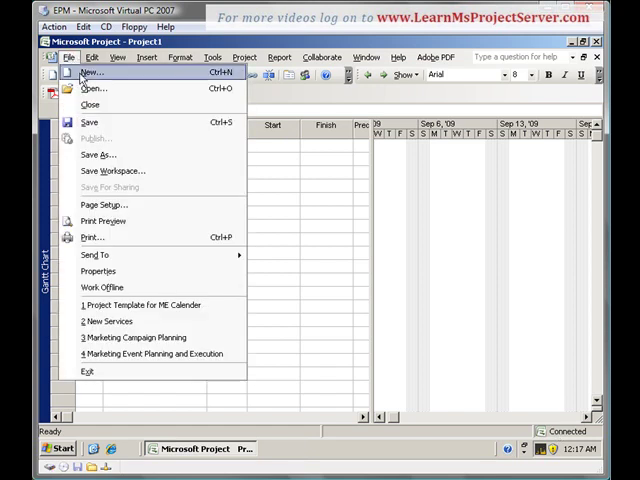
left_click(90, 72)
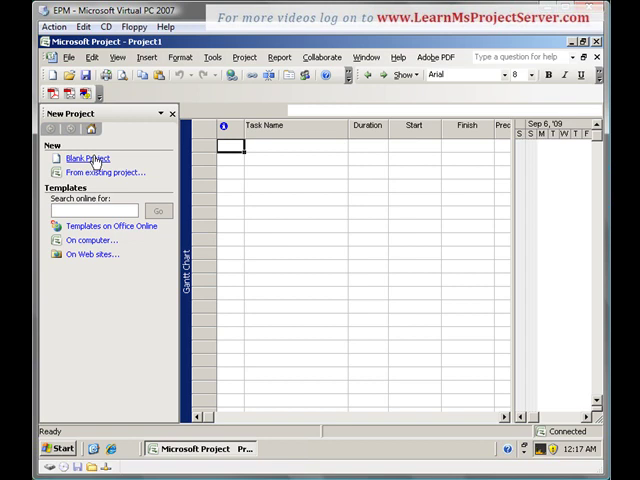
mouse_move(96, 172)
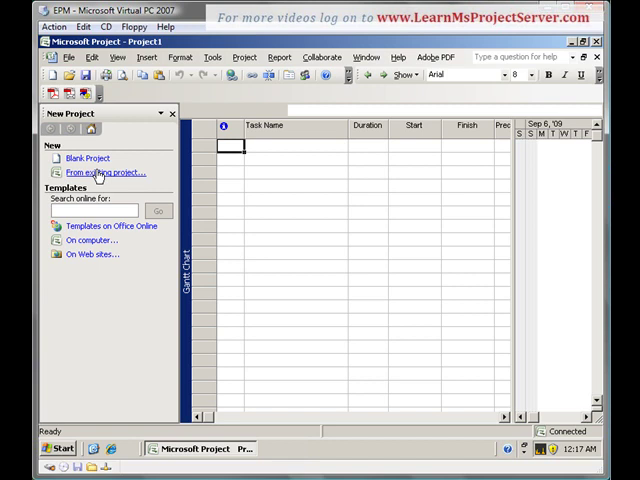
mouse_move(96, 224)
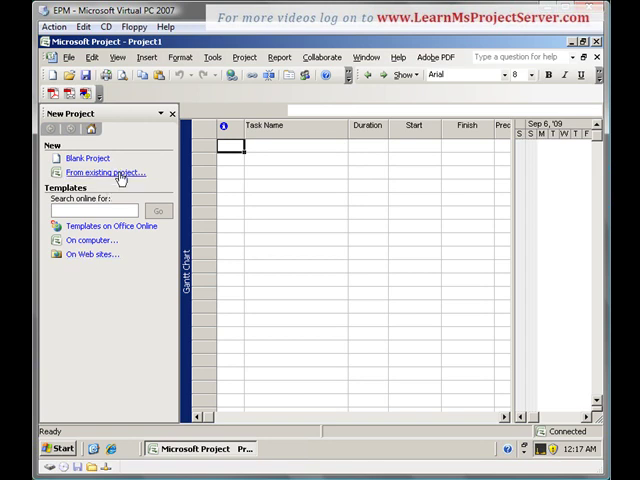
left_click(104, 172)
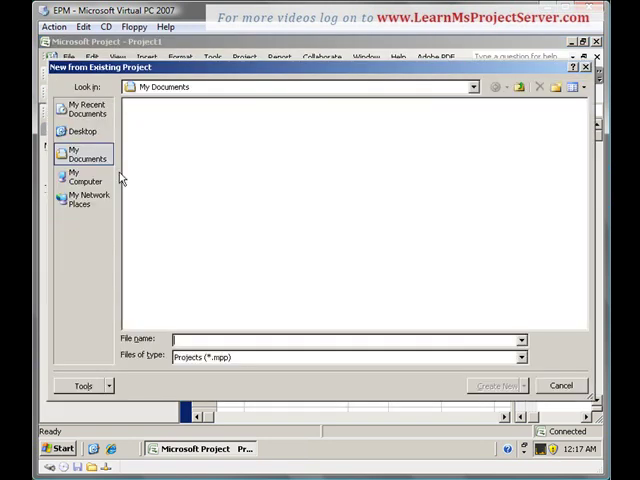
left_click(82, 130)
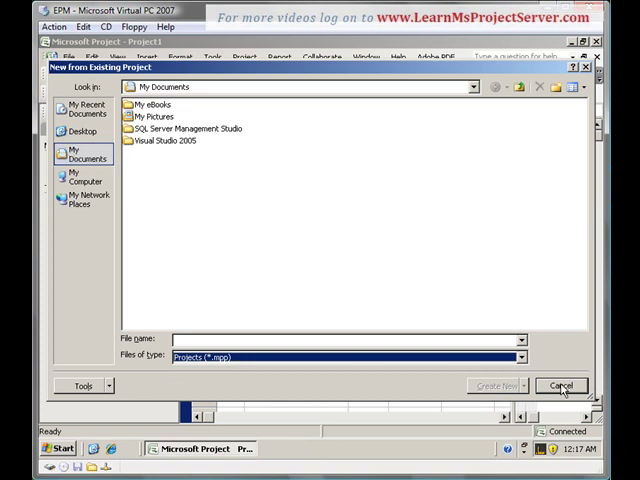
left_click(560, 386)
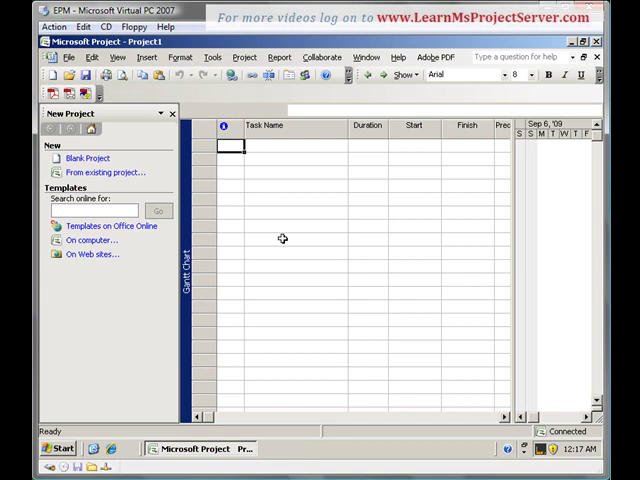
mouse_move(112, 224)
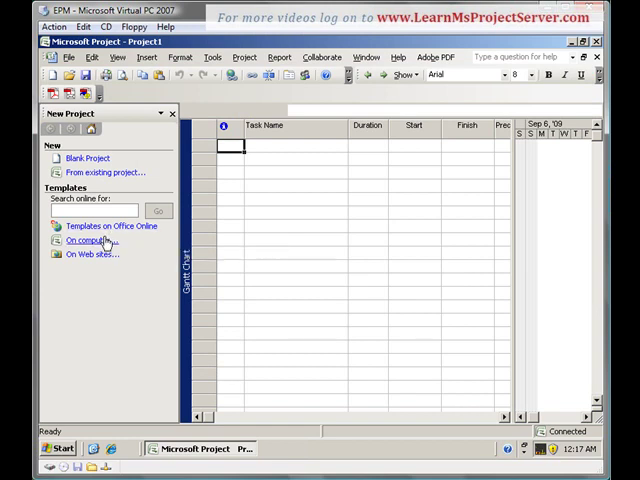
- Create a project from the New Product Launch template on the Project Templates tab
left_click(88, 240)
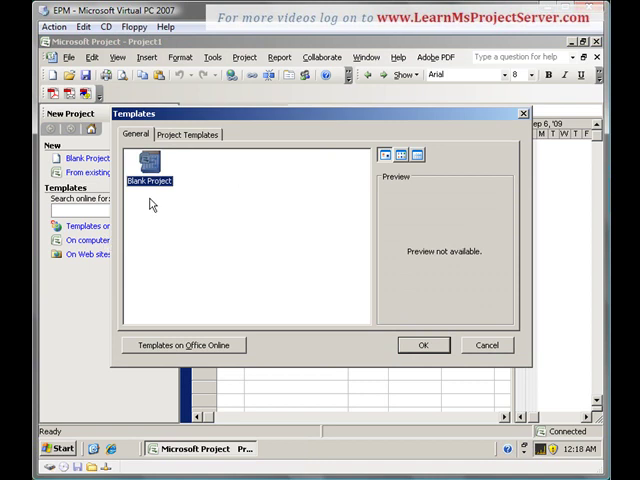
mouse_move(192, 140)
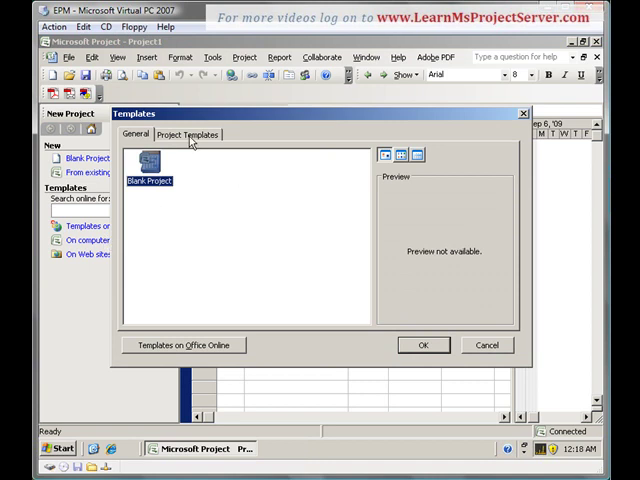
left_click(192, 134)
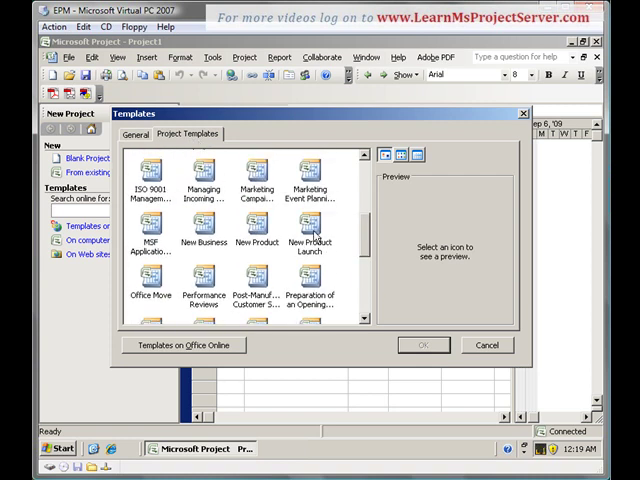
left_click(308, 240)
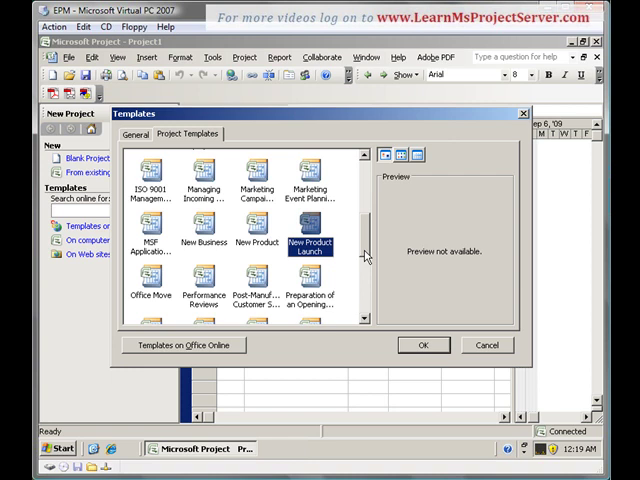
mouse_move(410, 322)
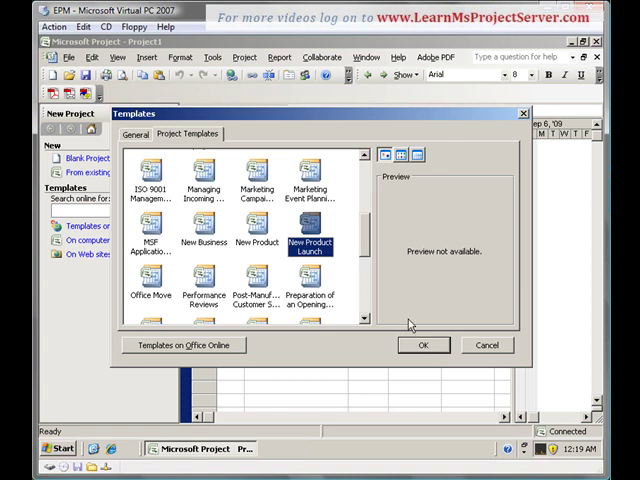
mouse_move(420, 344)
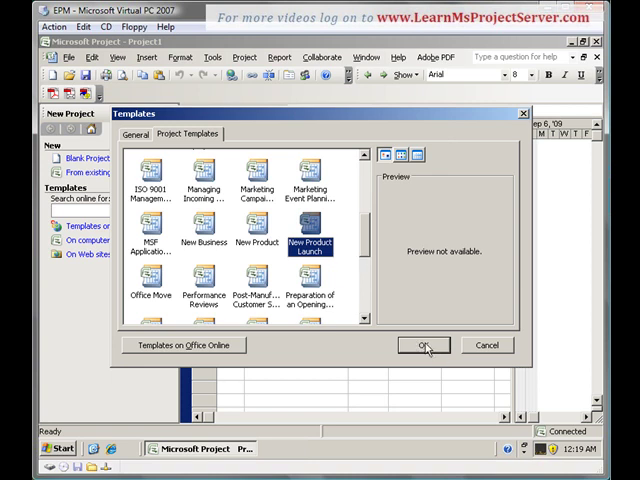
left_click(424, 344)
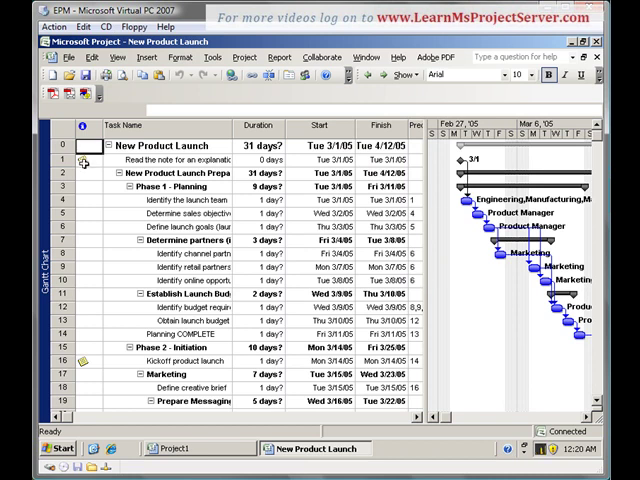
mouse_move(84, 160)
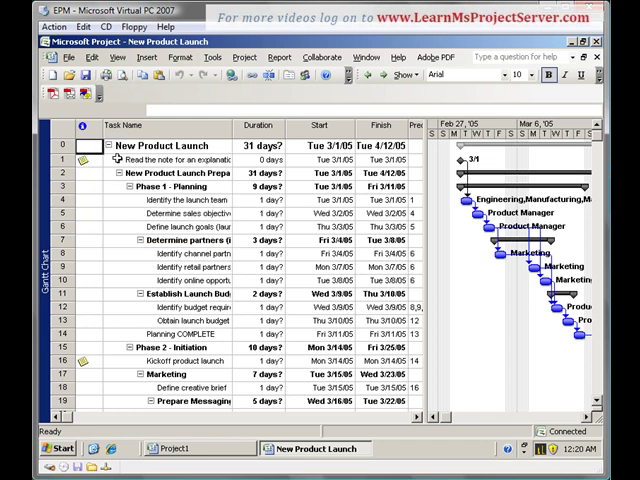
left_click(64, 160)
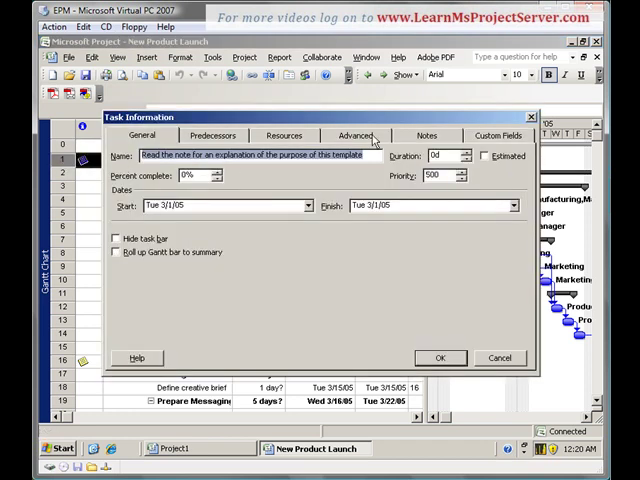
left_click(426, 136)
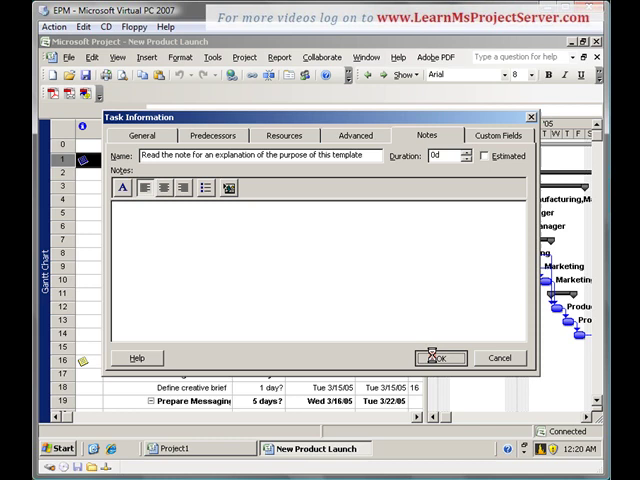
left_click(438, 356)
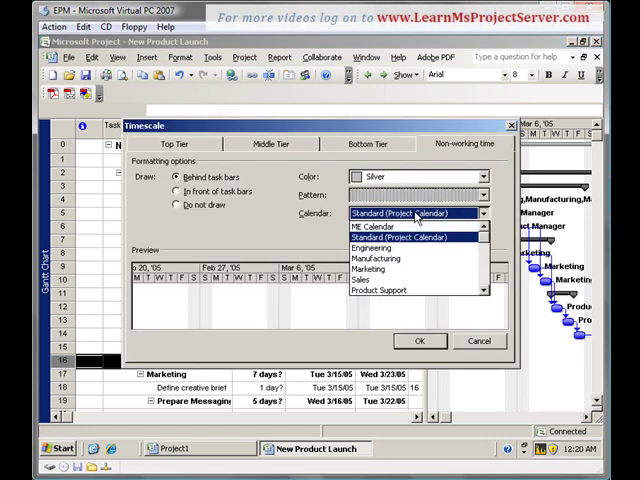
- Choose ME Calendar for the timescale's non-working time shading
left_click(368, 224)
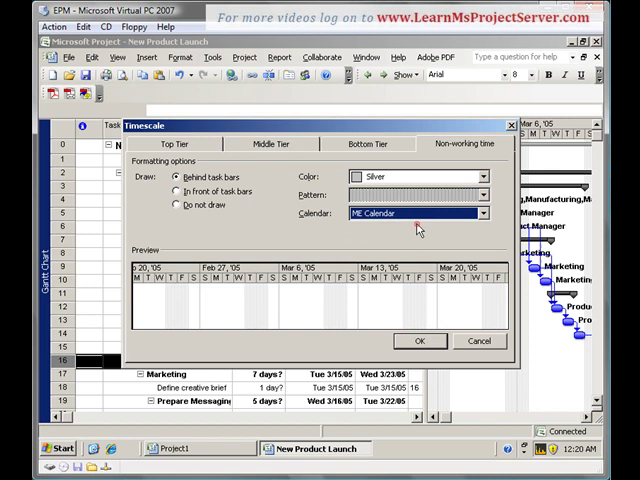
mouse_move(416, 228)
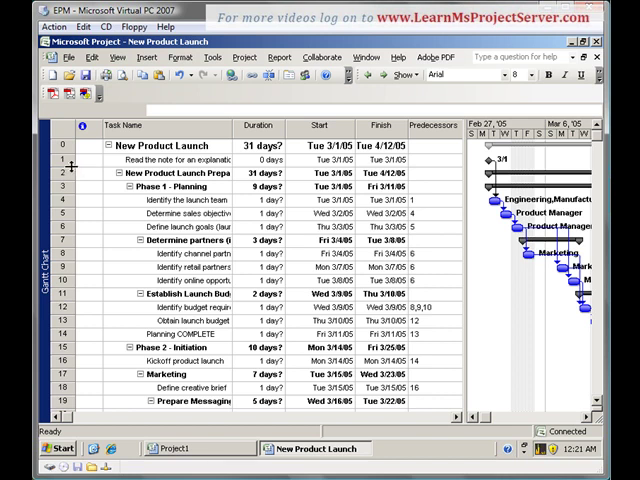
mouse_move(100, 276)
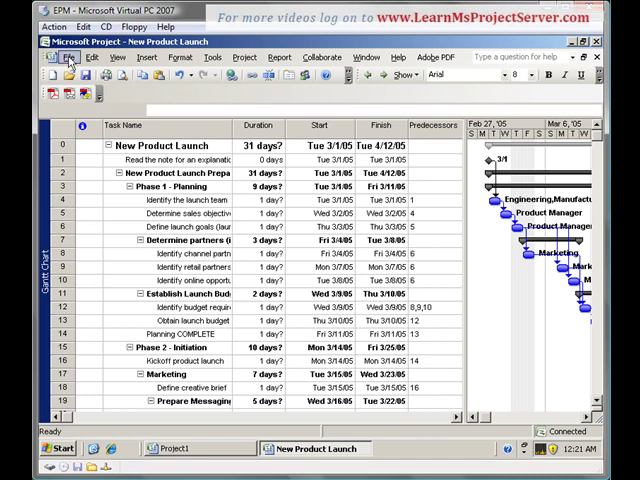
- Start a save to Project Server named 'New Product Launch Template'
left_click(68, 56)
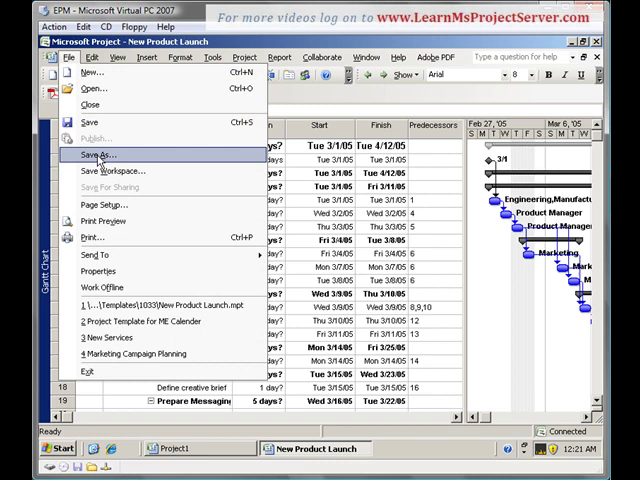
left_click(96, 156)
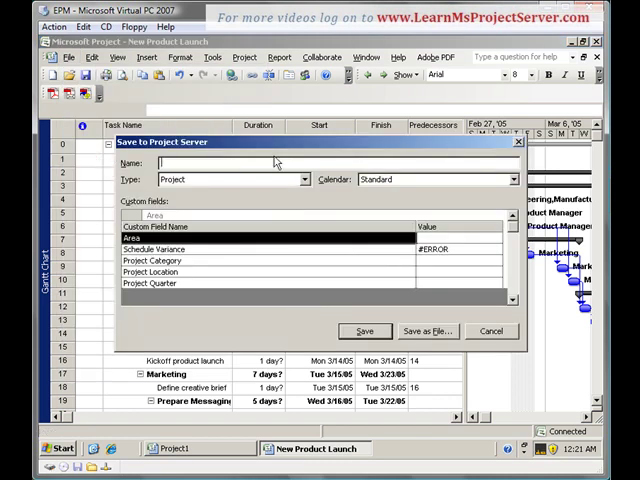
type("New")
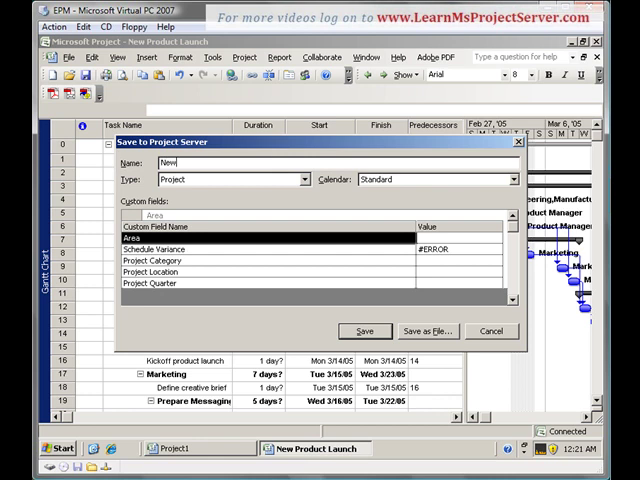
type("Product Launch Template")
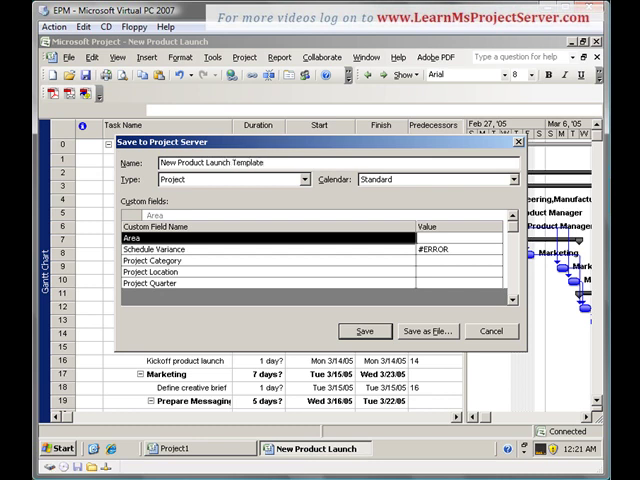
- Set the save's Calendar to PIE Calendar and its Type to Template
left_click(510, 180)
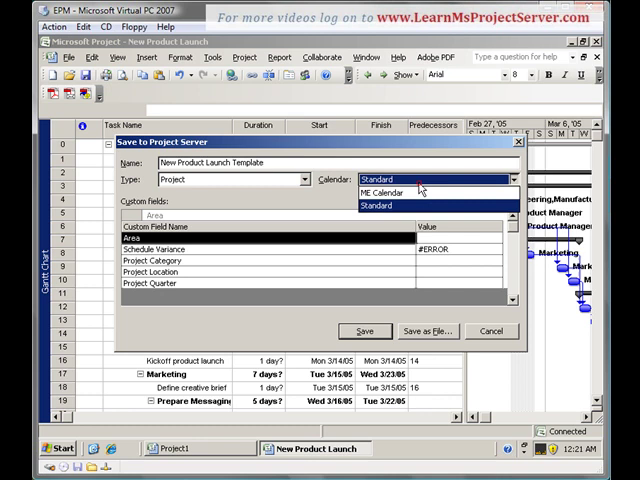
left_click(384, 192)
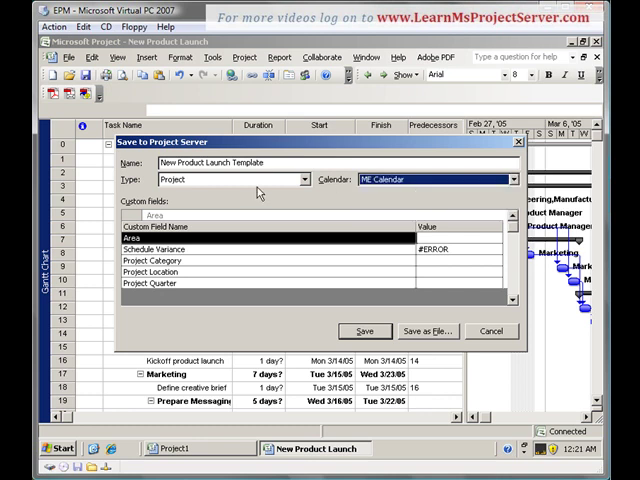
left_click(304, 180)
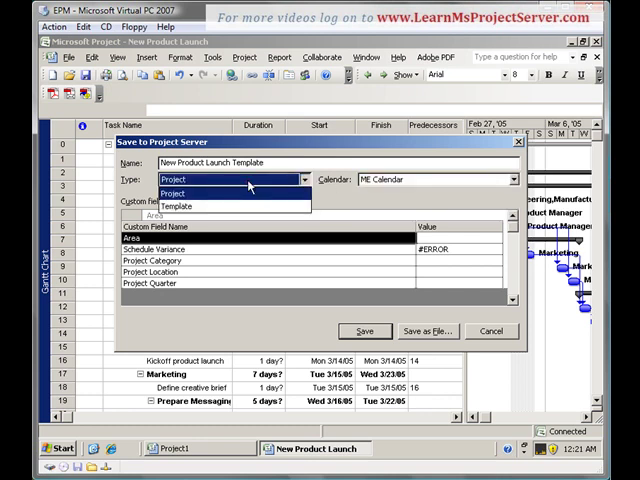
left_click(176, 206)
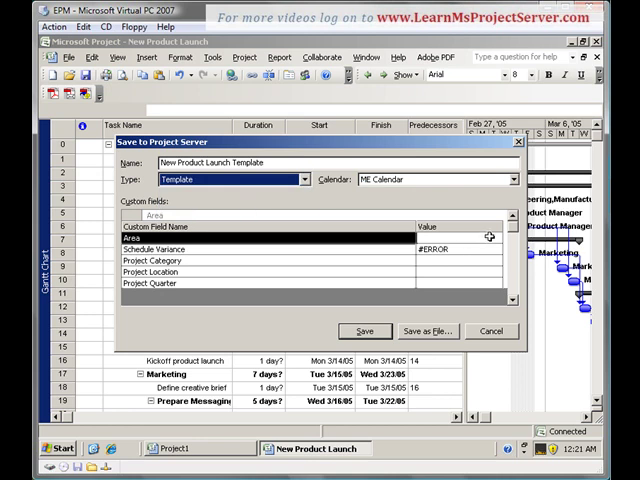
mouse_move(300, 236)
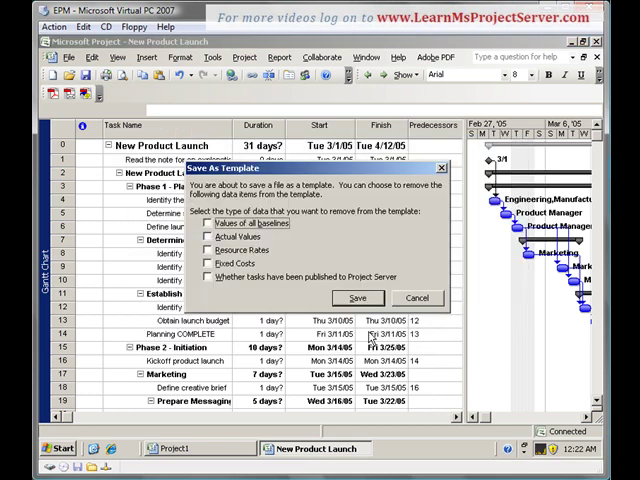
mouse_move(308, 310)
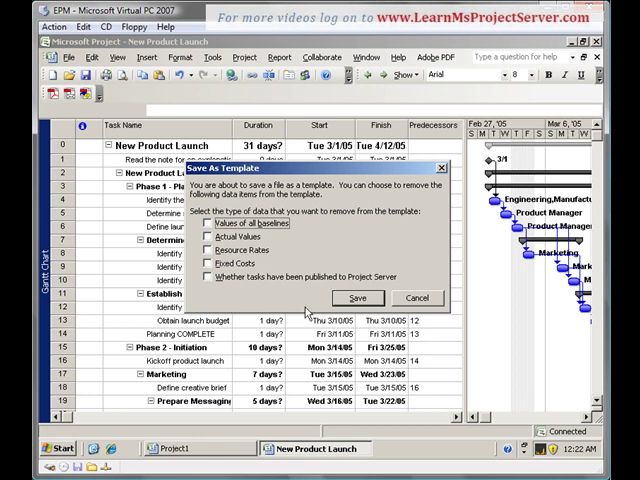
mouse_move(308, 312)
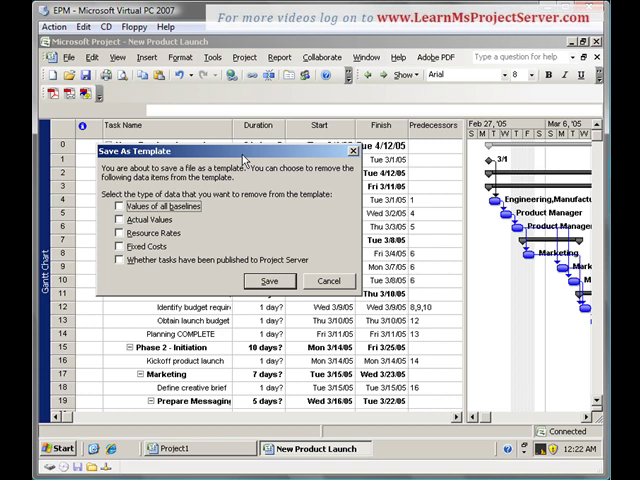
mouse_move(538, 450)
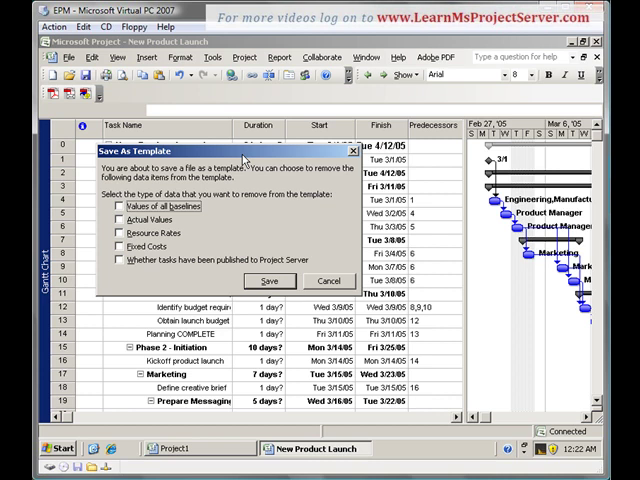
mouse_move(244, 160)
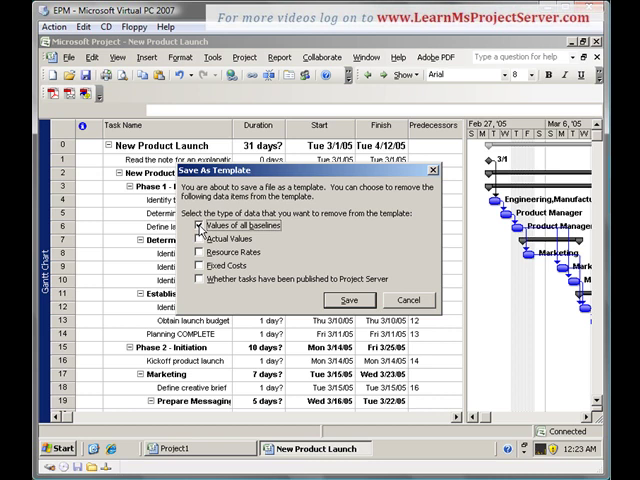
- Strip actual values, resource rates and fixed costs, save the template, and accept the calendar warning
left_click(200, 238)
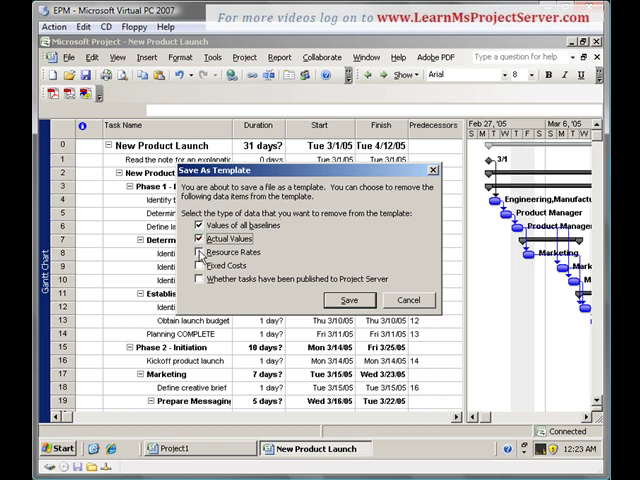
left_click(200, 252)
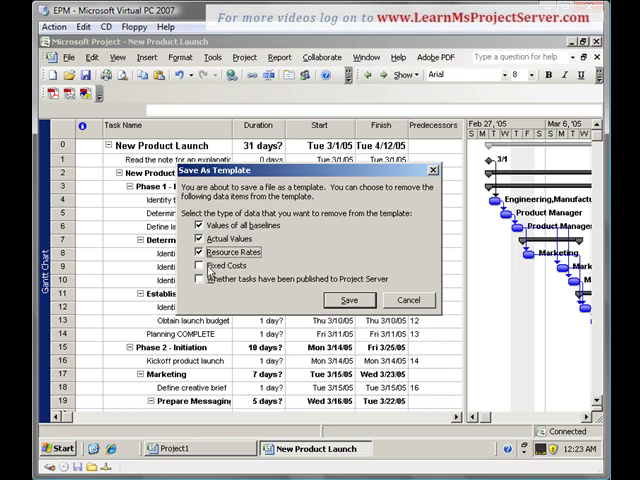
left_click(198, 264)
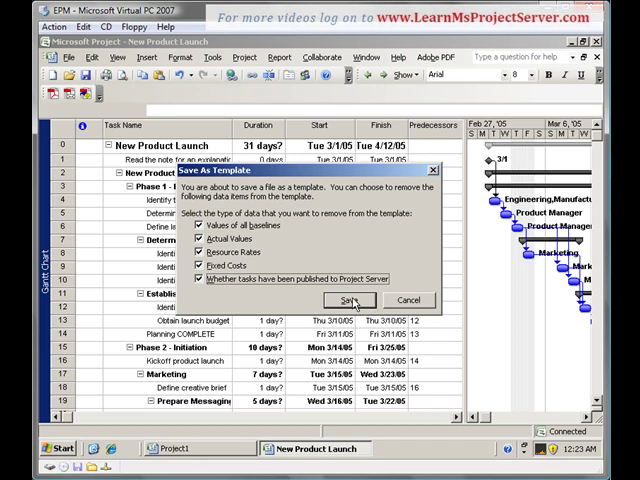
left_click(348, 300)
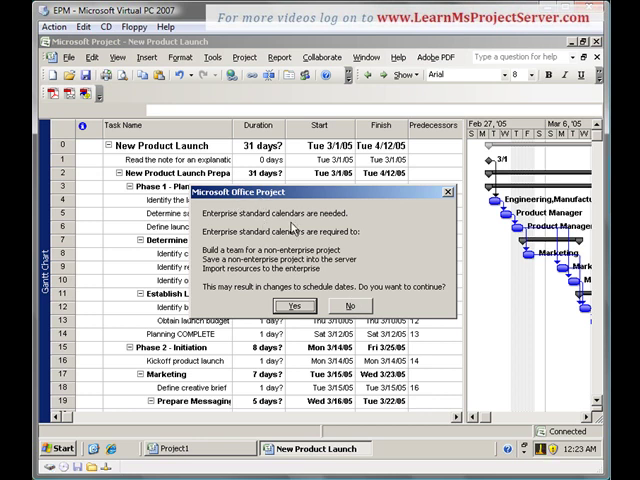
mouse_move(314, 244)
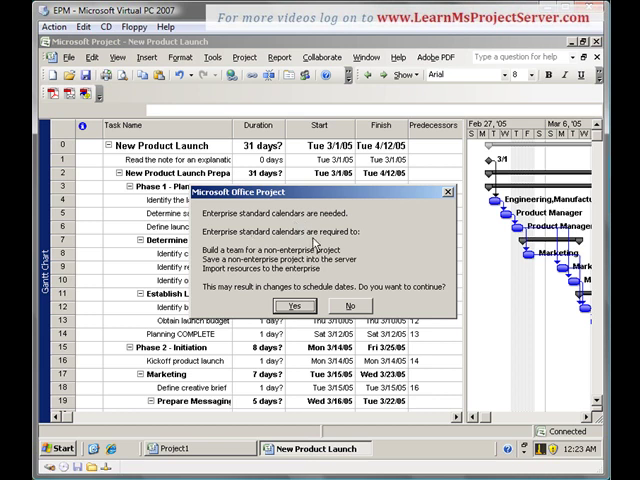
mouse_move(316, 244)
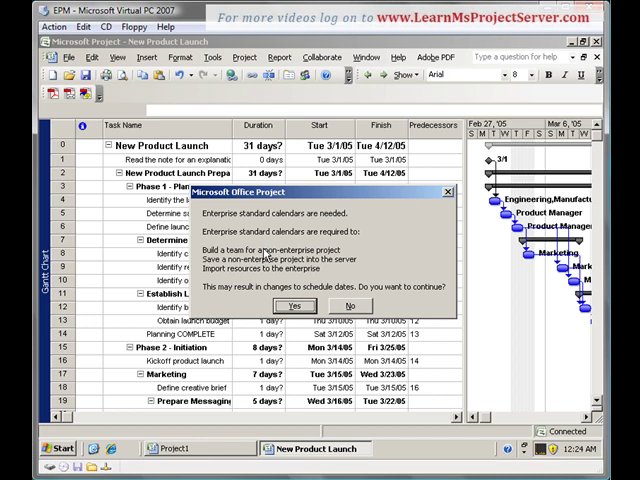
left_click(292, 306)
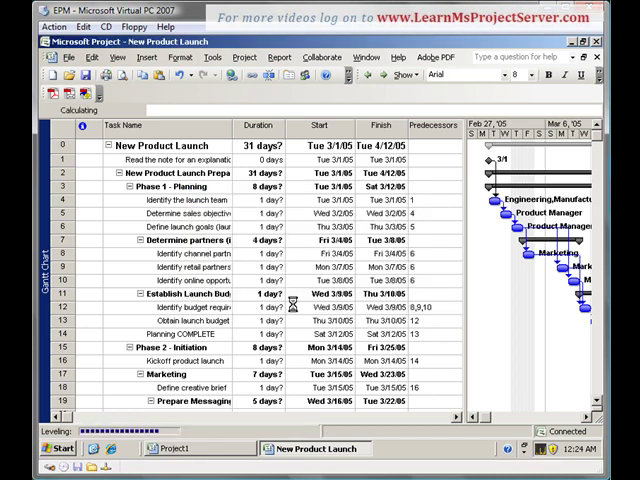
- Exit Project, saving New Product Launch Template and discarding the untitled Project1
left_click(70, 56)
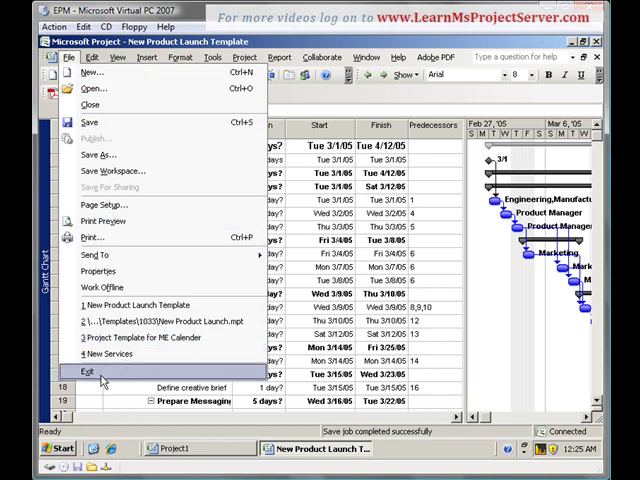
left_click(84, 372)
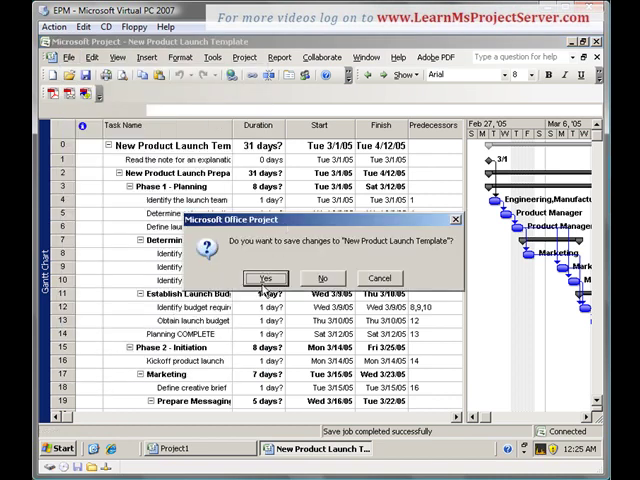
left_click(264, 278)
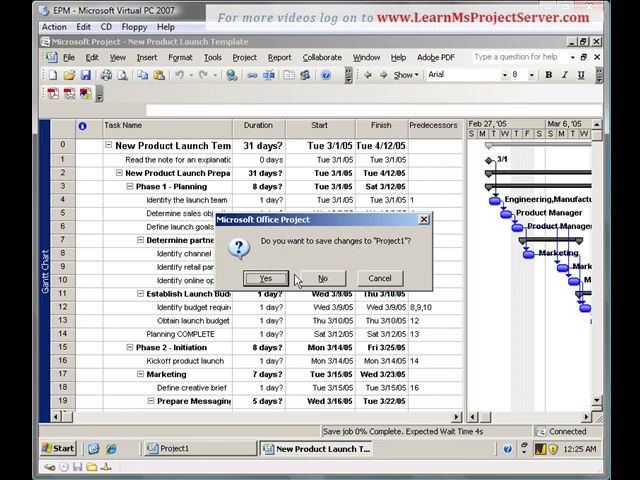
mouse_move(322, 278)
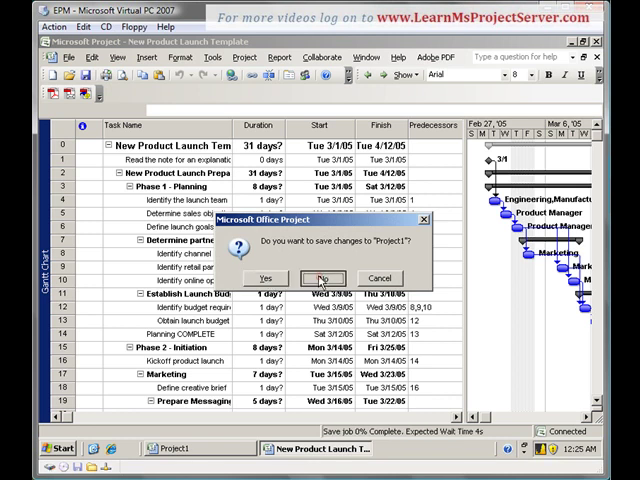
left_click(322, 278)
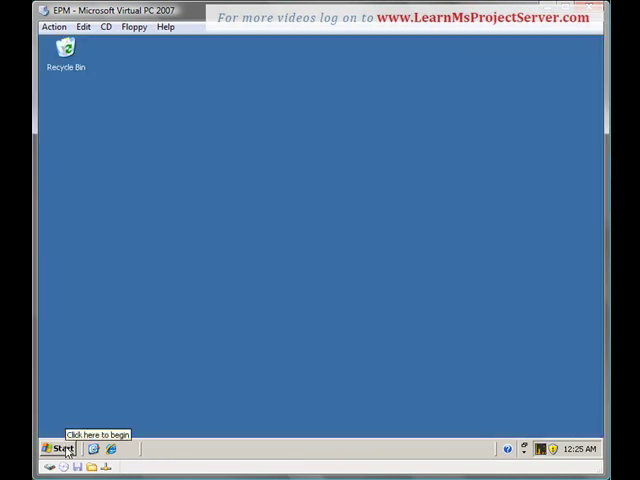
- Relaunch Project and log in with the EPM Server Profile password to a blank project
left_click(62, 448)
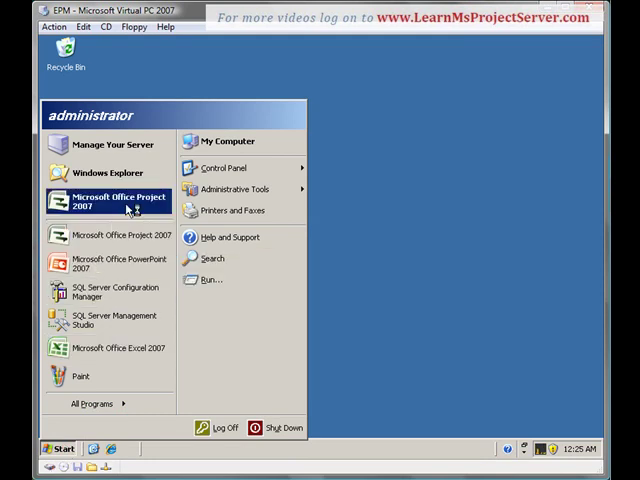
left_click(120, 200)
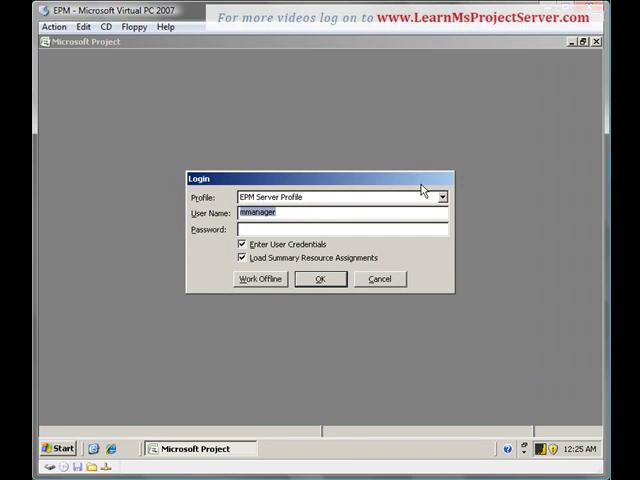
left_click(340, 228)
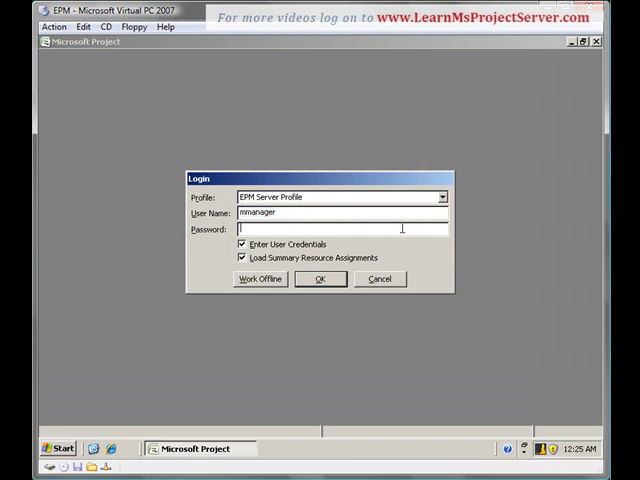
type("****")
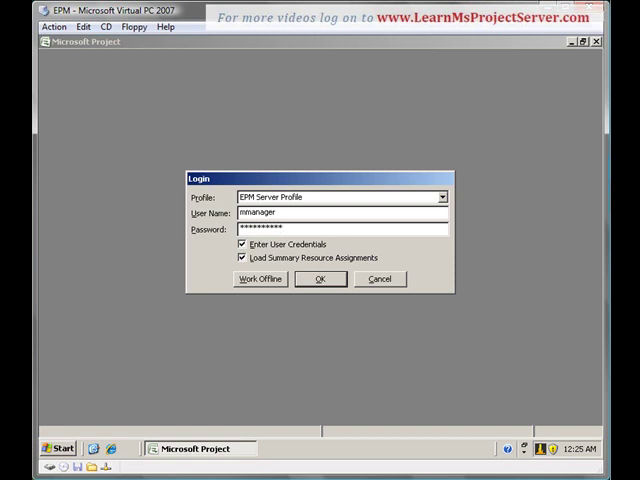
left_click(320, 280)
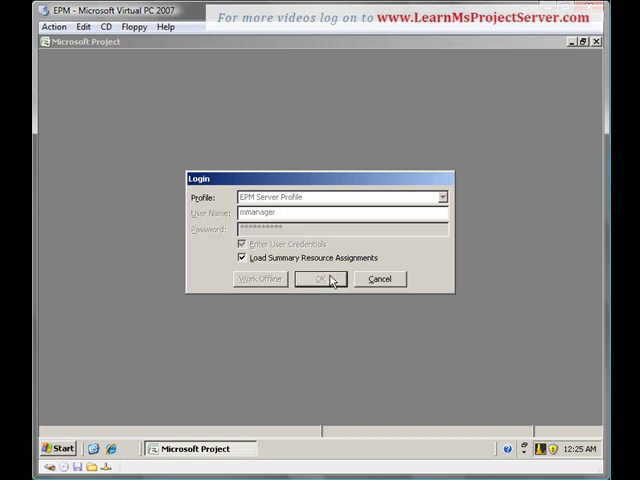
left_click(320, 278)
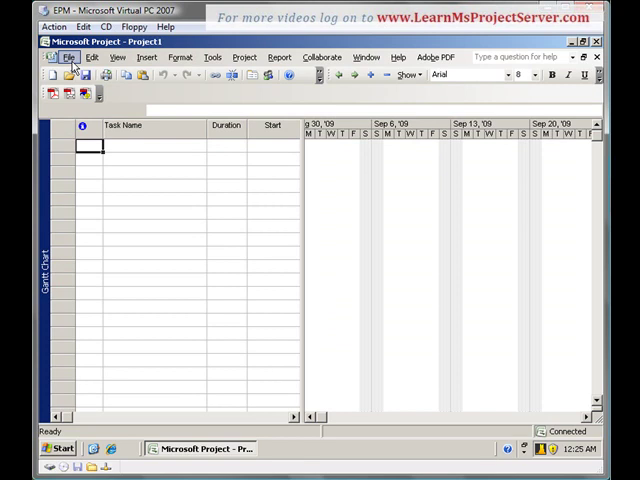
- Create a project from New Product Launch Template on the Enterprise Templates tab
left_click(68, 56)
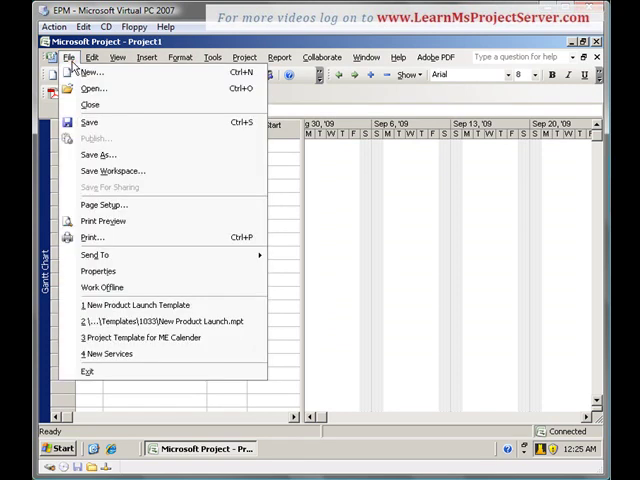
mouse_move(92, 88)
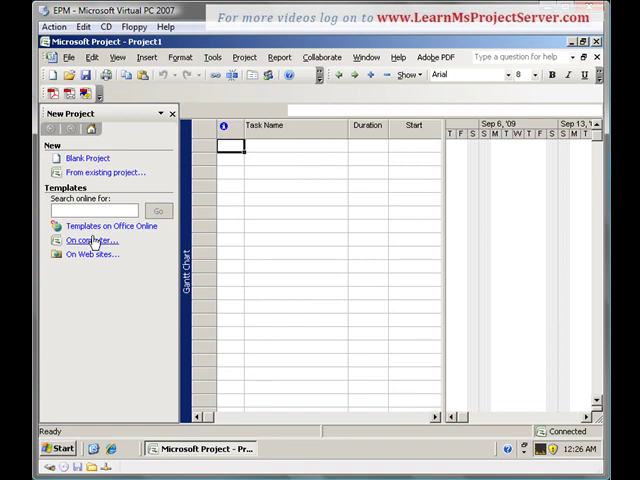
left_click(88, 240)
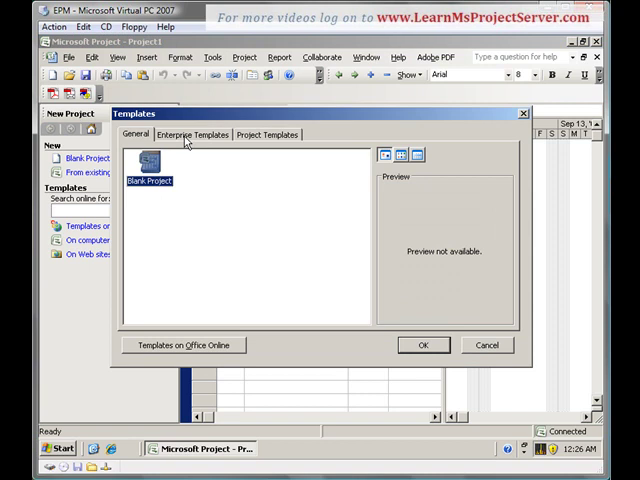
left_click(192, 134)
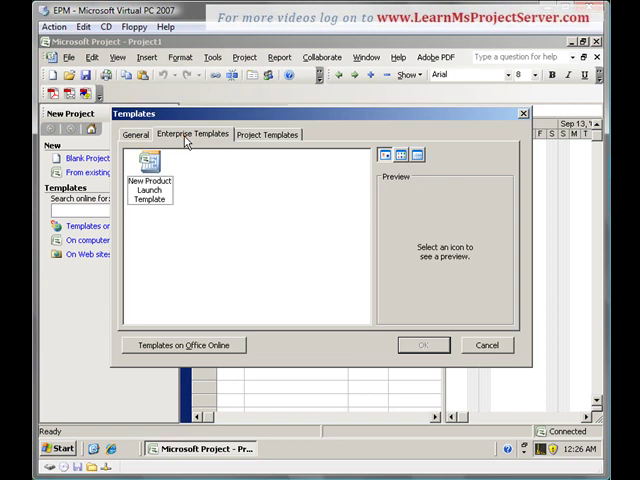
left_click(150, 164)
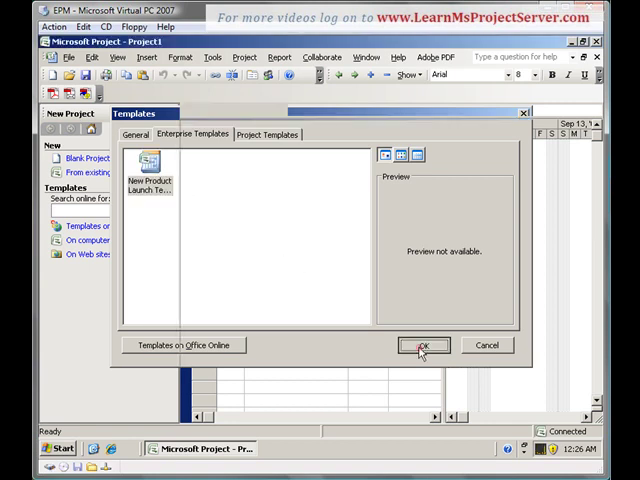
left_click(424, 344)
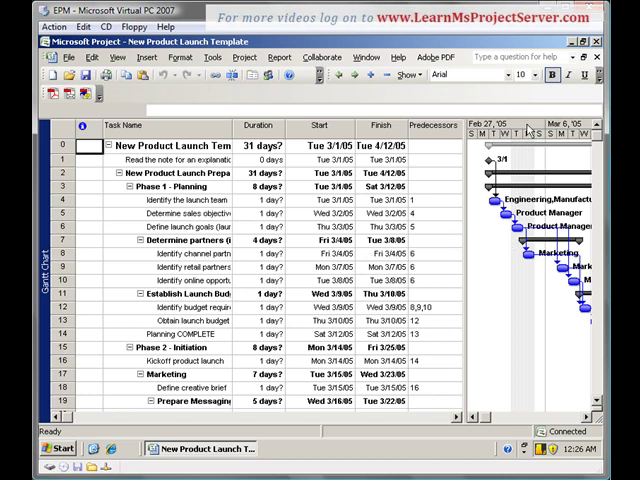
mouse_move(504, 306)
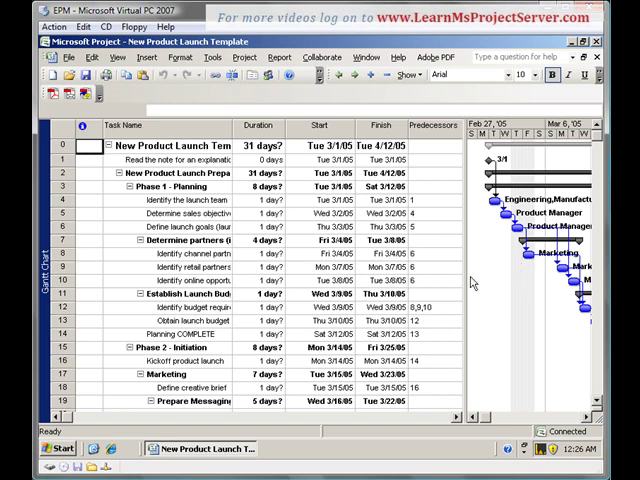
- Scroll through the template's task sheet and Gantt bars to review phases, tasks and dates
scroll("right", 3)
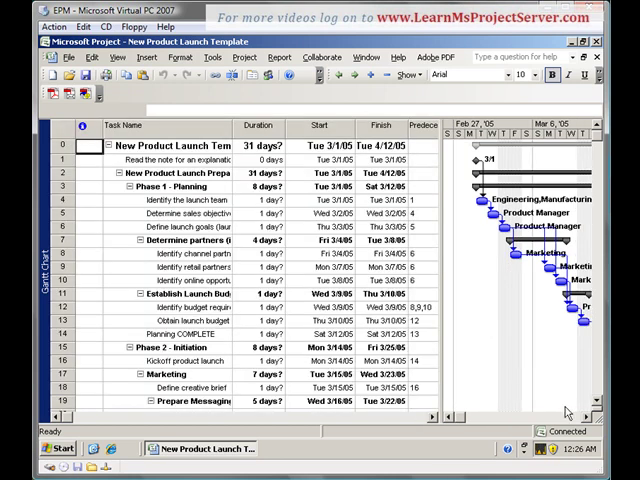
scroll("down", 3)
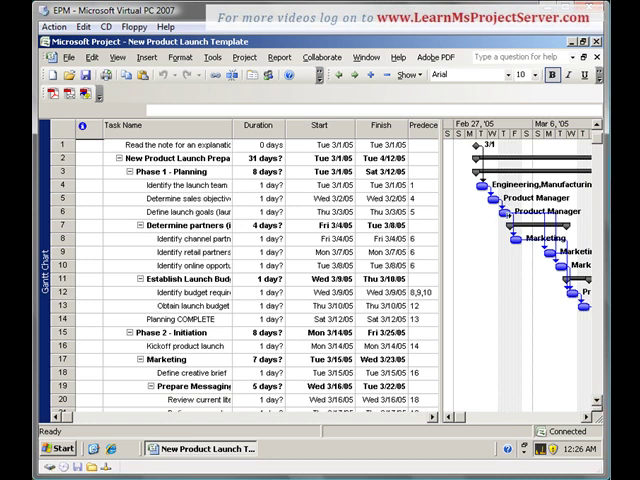
mouse_move(524, 234)
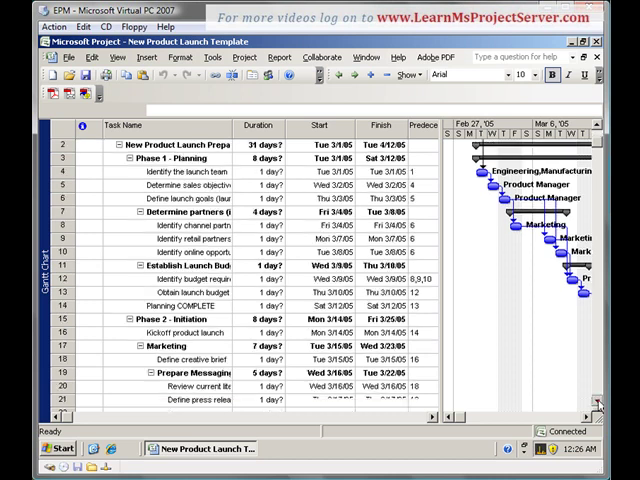
scroll("down", 3)
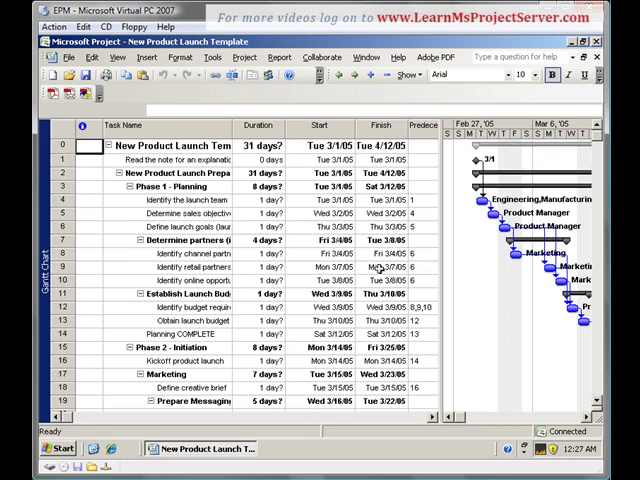
mouse_move(468, 292)
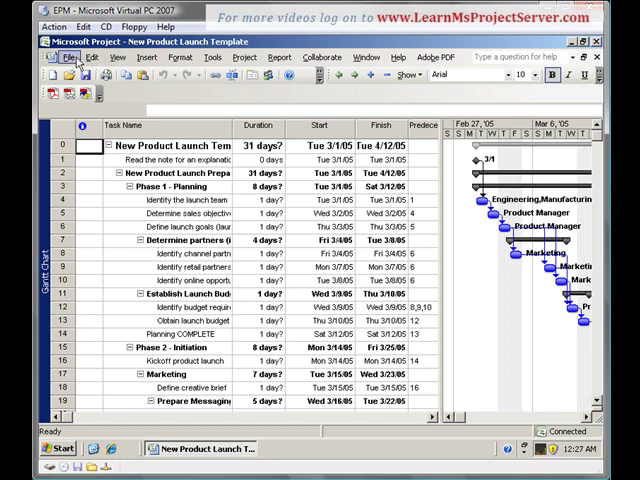
- Exit Project, discarding changes to the New Product Launch Template project
left_click(68, 56)
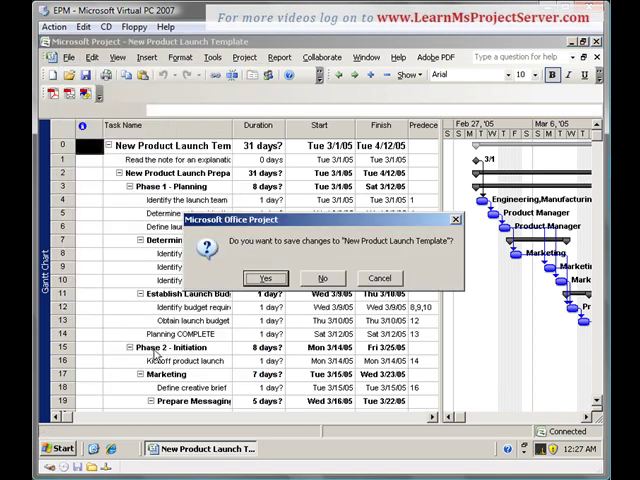
left_click(264, 278)
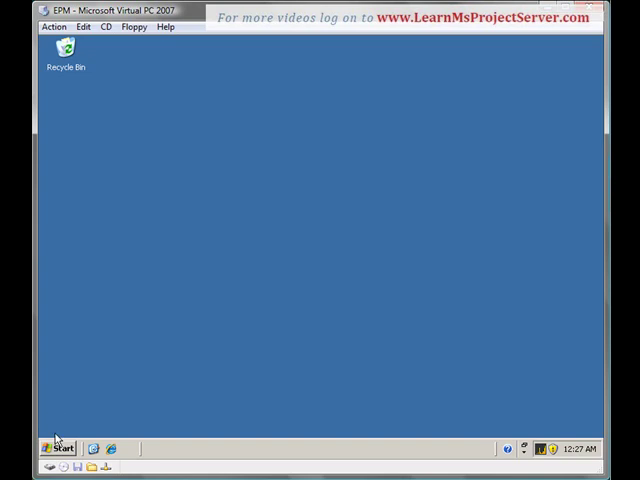
- Relaunch Microsoft Office Project 2007 from Start using the offline Computer profile
left_click(56, 448)
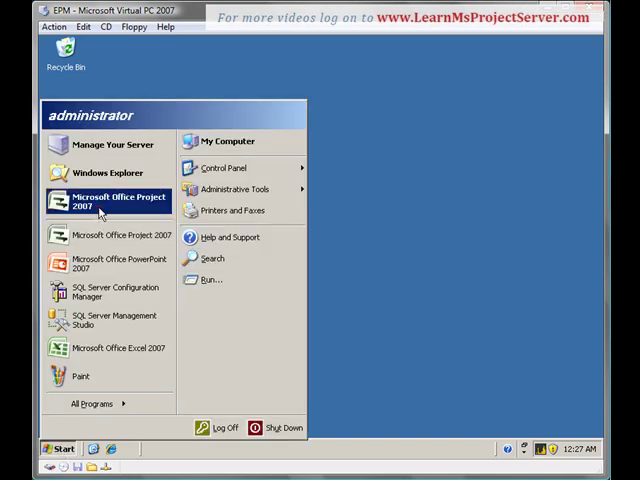
left_click(108, 200)
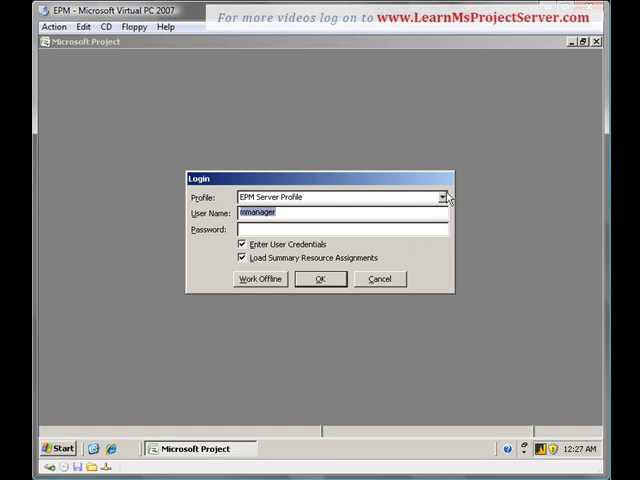
left_click(440, 196)
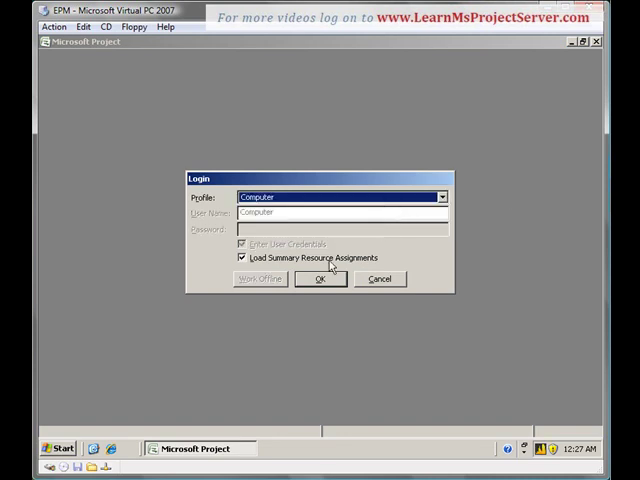
left_click(320, 278)
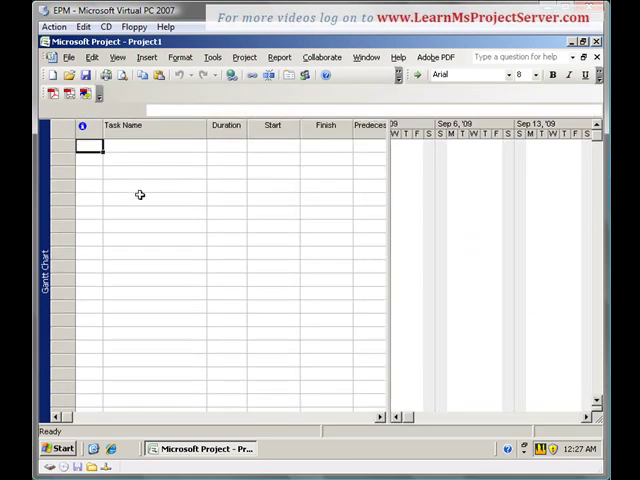
- Browse the On computer templates and note the missing Enterprise Templates tab
left_click(68, 56)
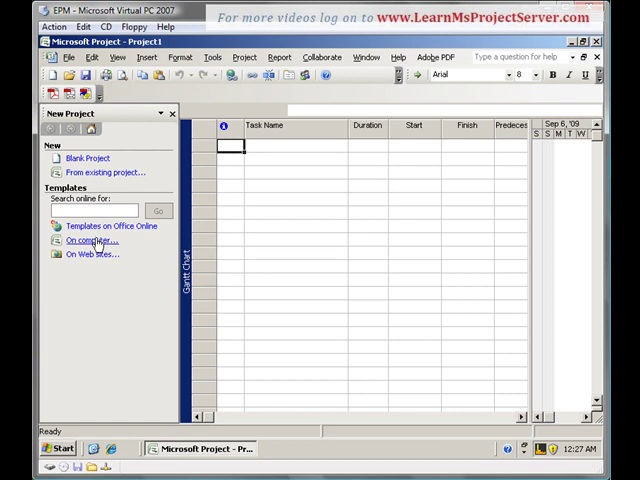
left_click(88, 240)
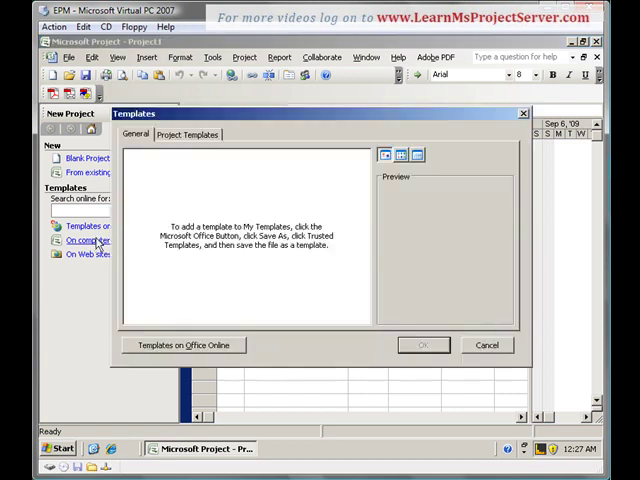
left_click(136, 134)
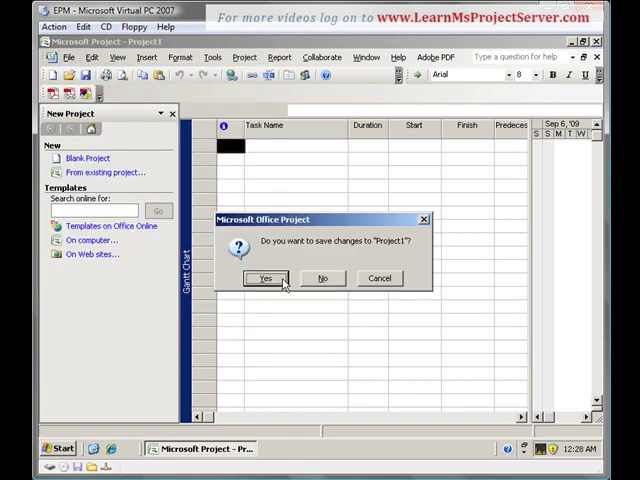
- Exit and answer the Project1 save prompt, letting Global.MPT save
left_click(264, 278)
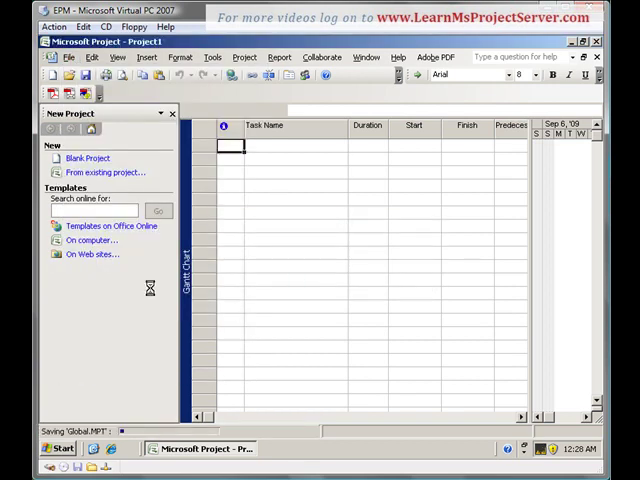